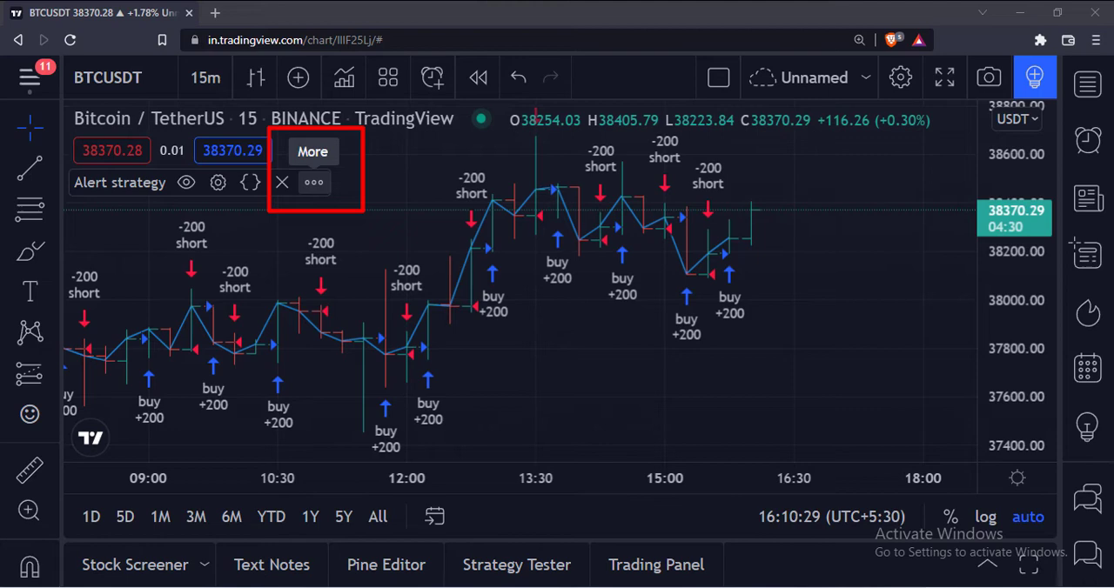
# Step: Open the Alert strategy's More menu and choose 'Add alert on Alert strategy'
pyautogui.click(313, 182)
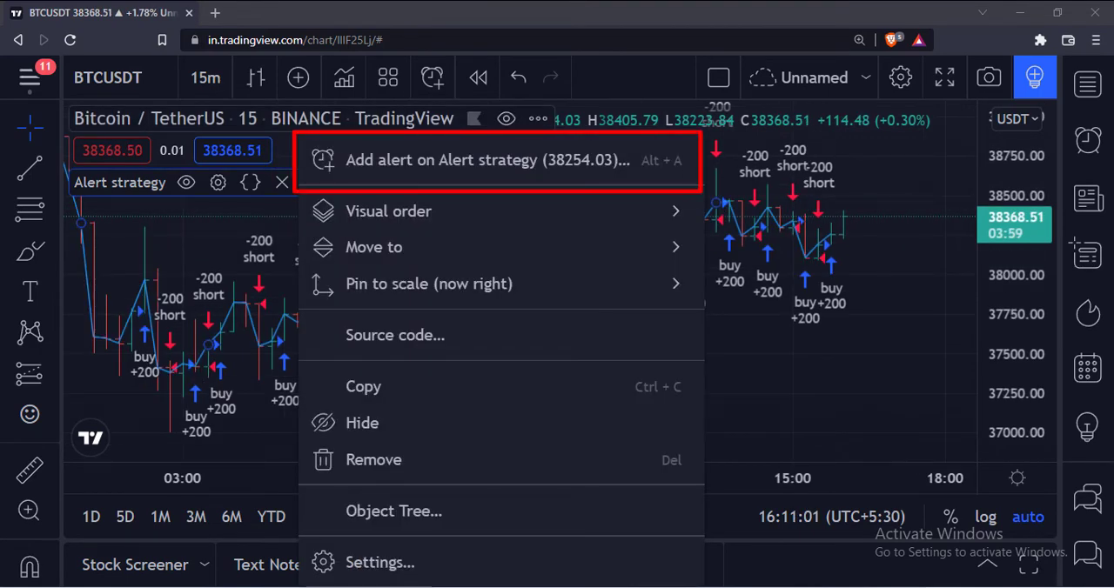
pyautogui.click(469, 160)
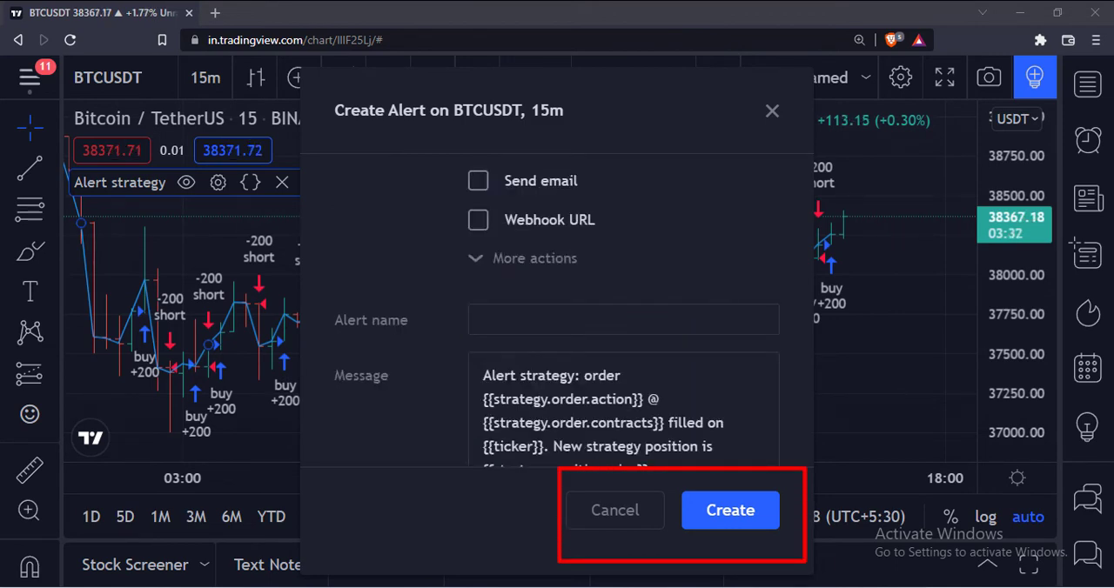
# Step: Create the BTCUSDT 15m alert with the default order-filled message
pyautogui.click(729, 510)
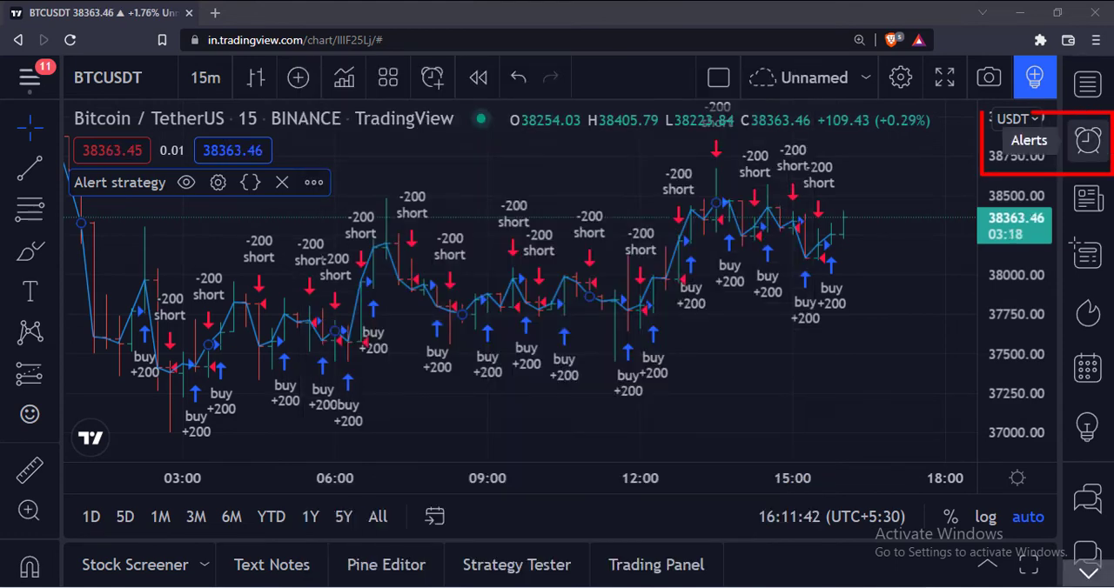